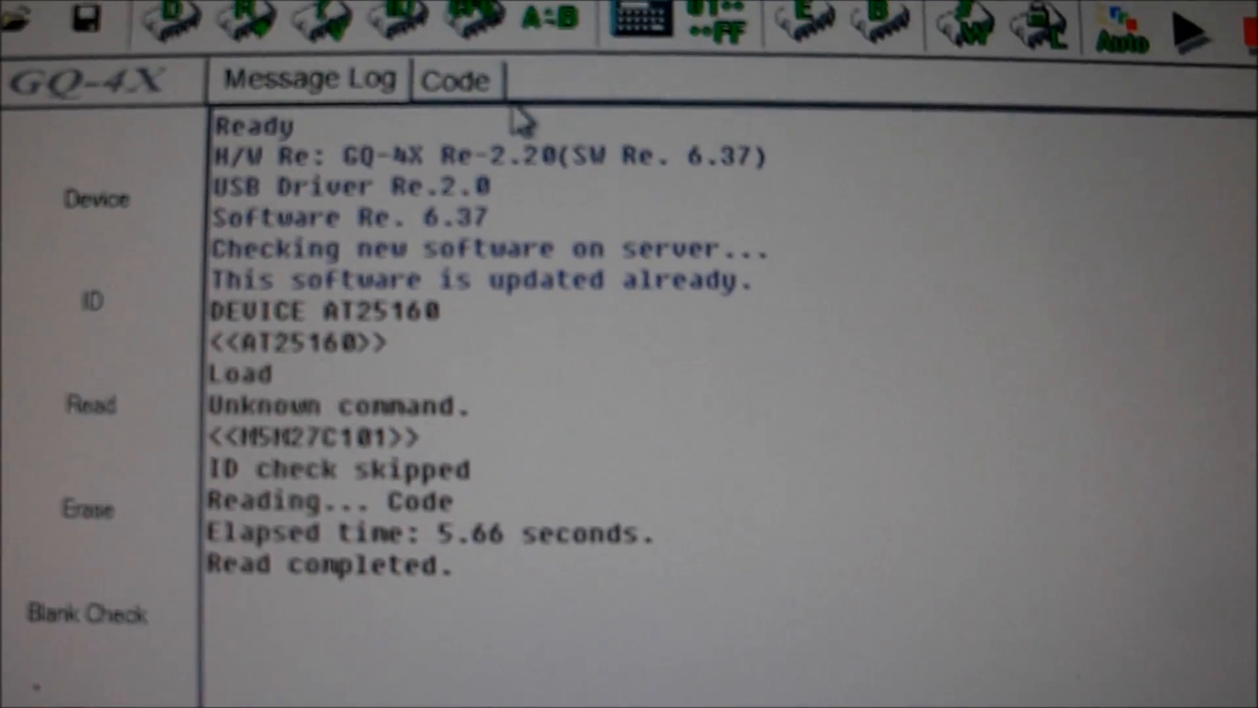
Check the read data in hex, then read the next M5M27C101 chip into the buffer.
left_click(456, 80)
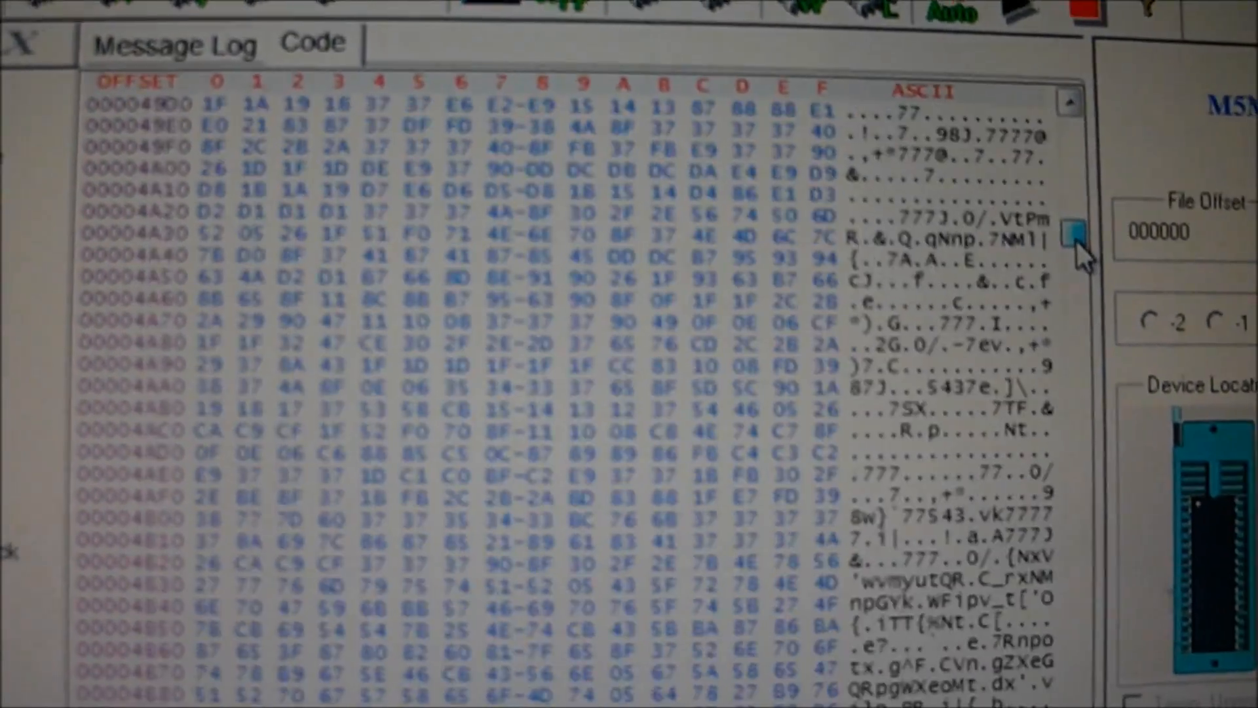
scroll("down", 3)
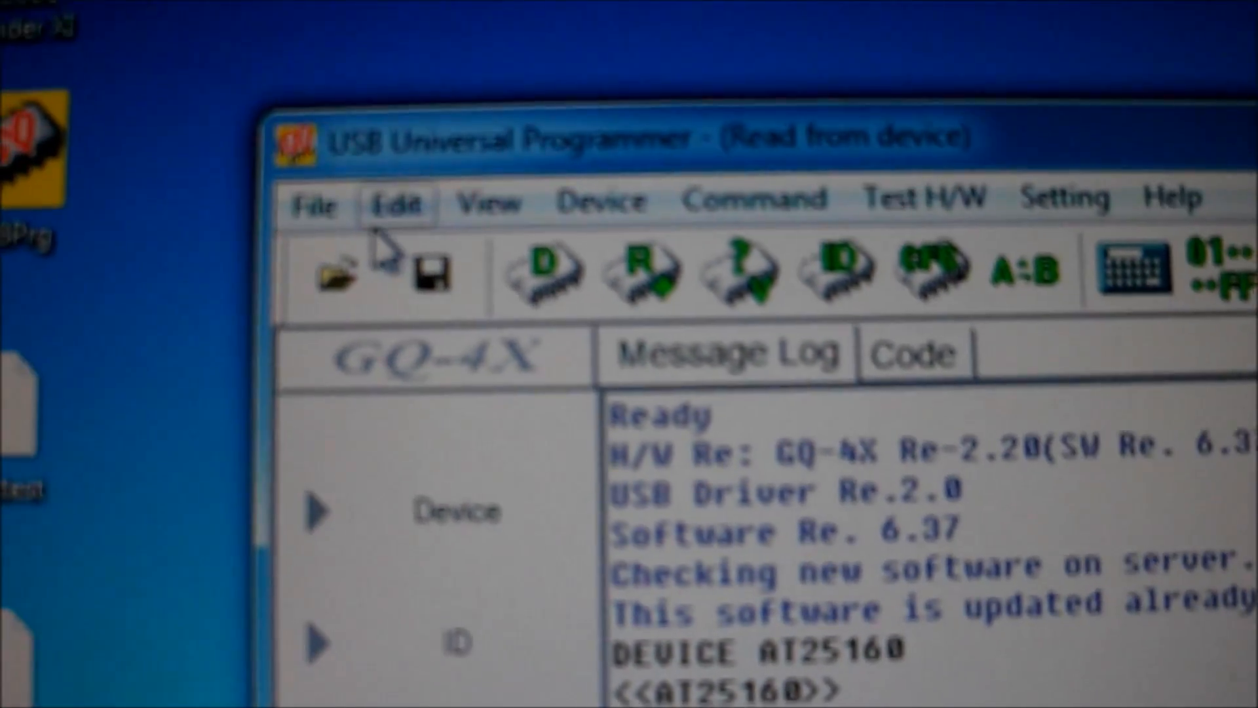
left_click(316, 202)
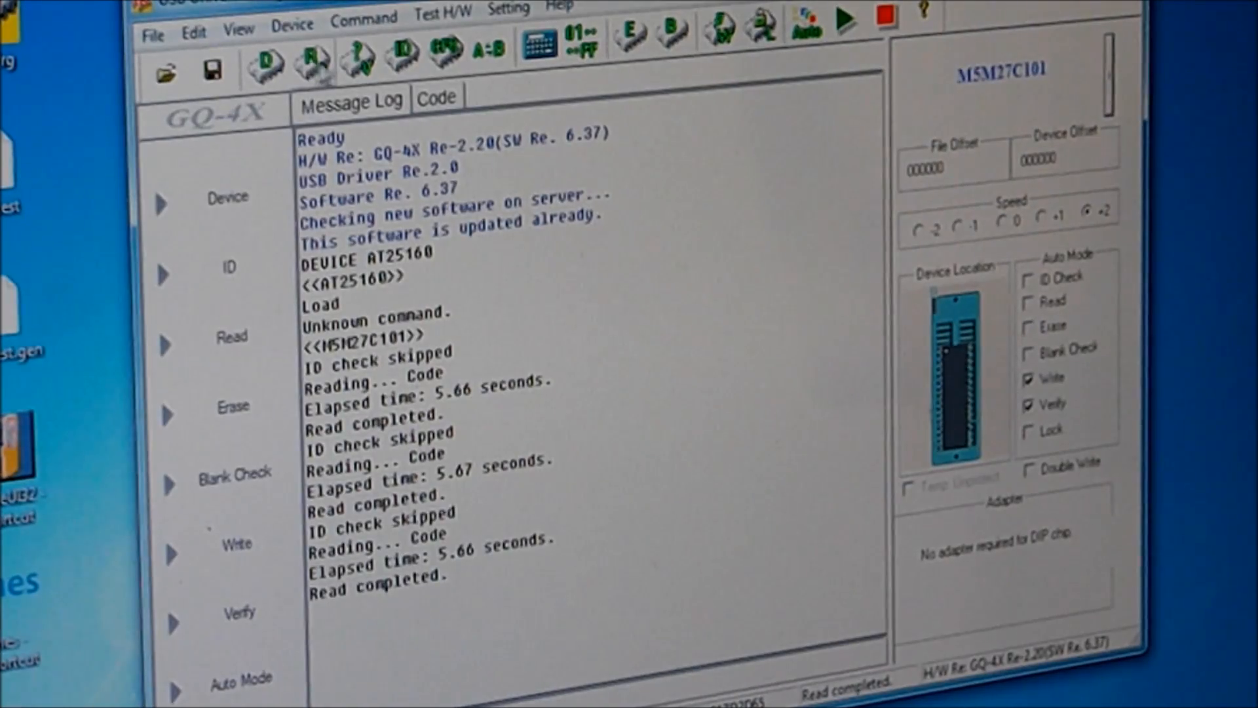
Check the hex data, then save the buffer as binary file b72-04 in Mast of Weapon Roms.
left_click(437, 95)
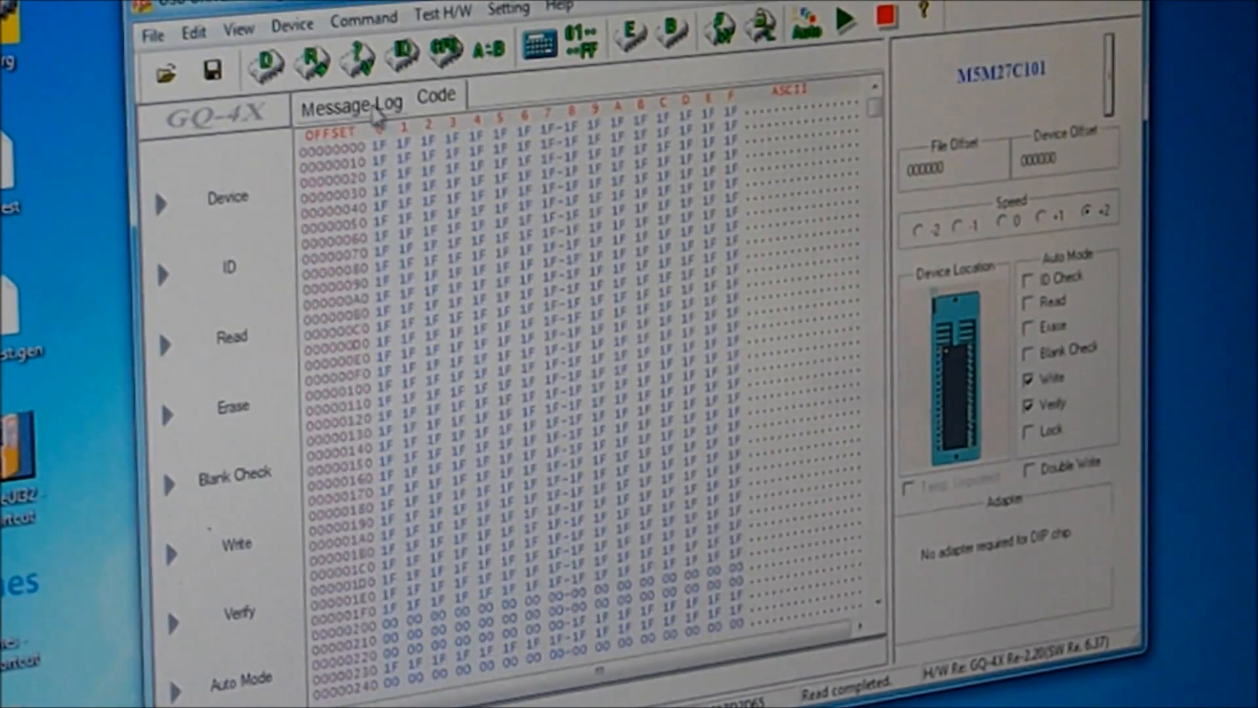
left_click(348, 102)
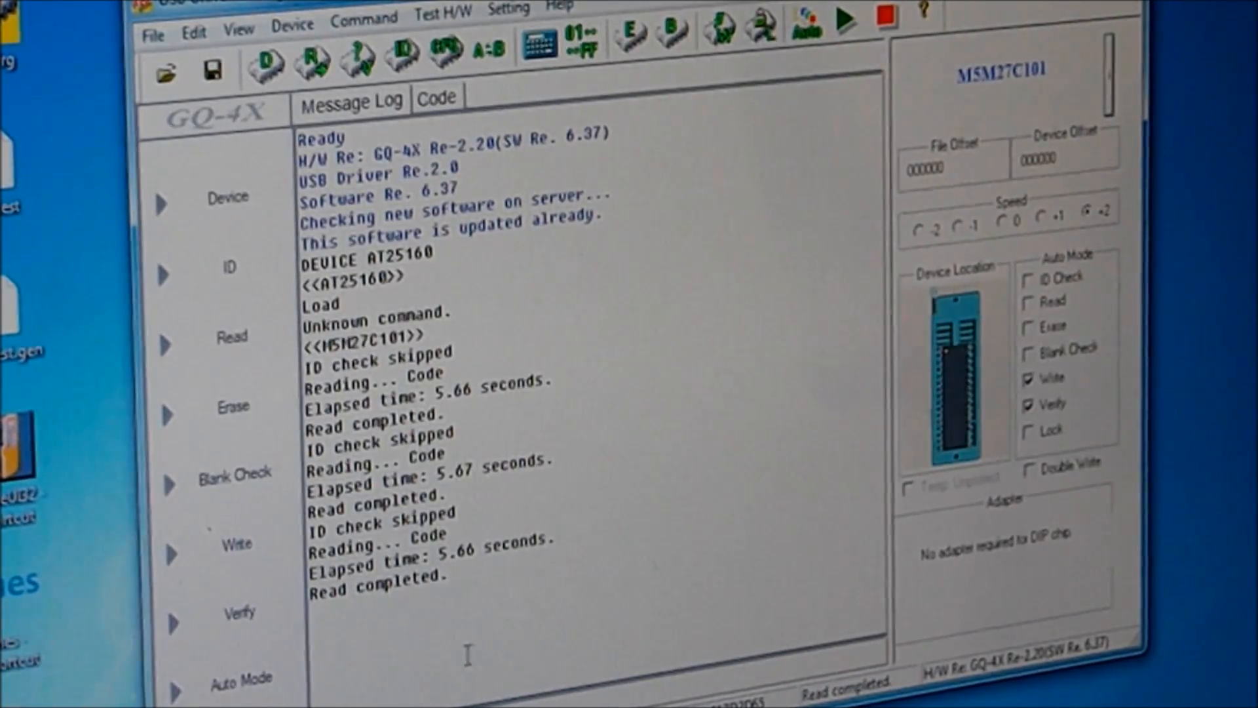
left_click(152, 35)
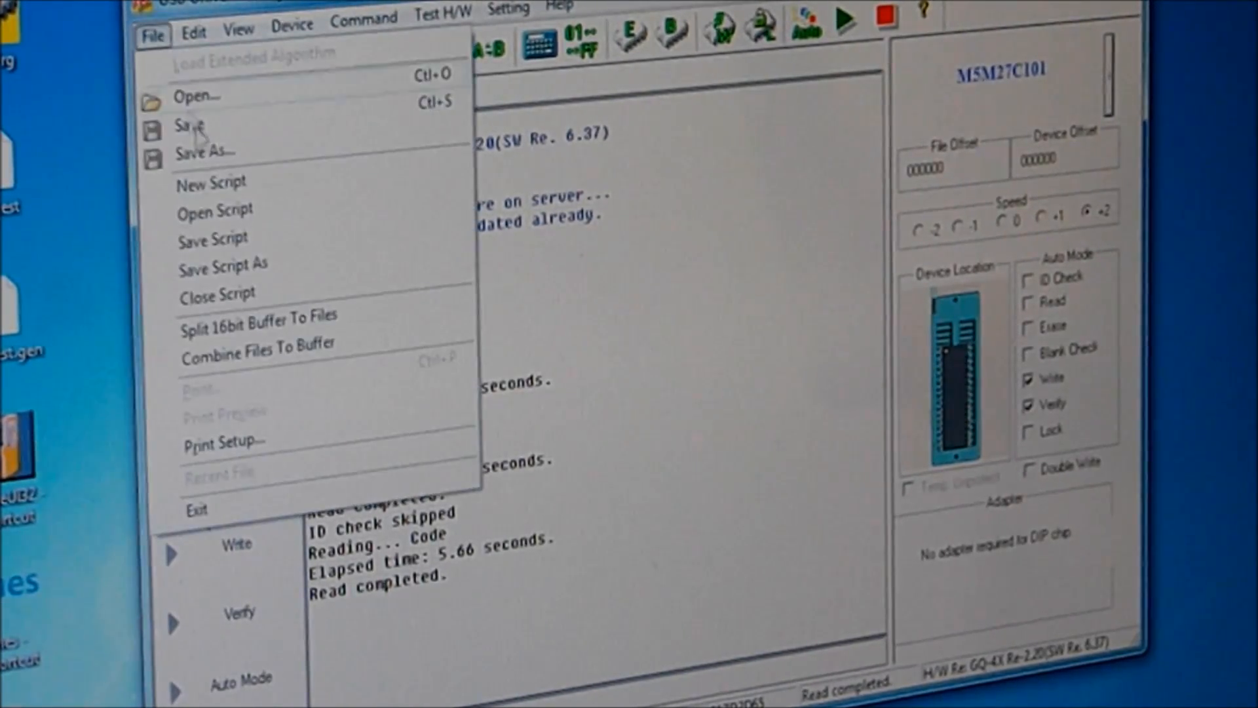
left_click(204, 152)
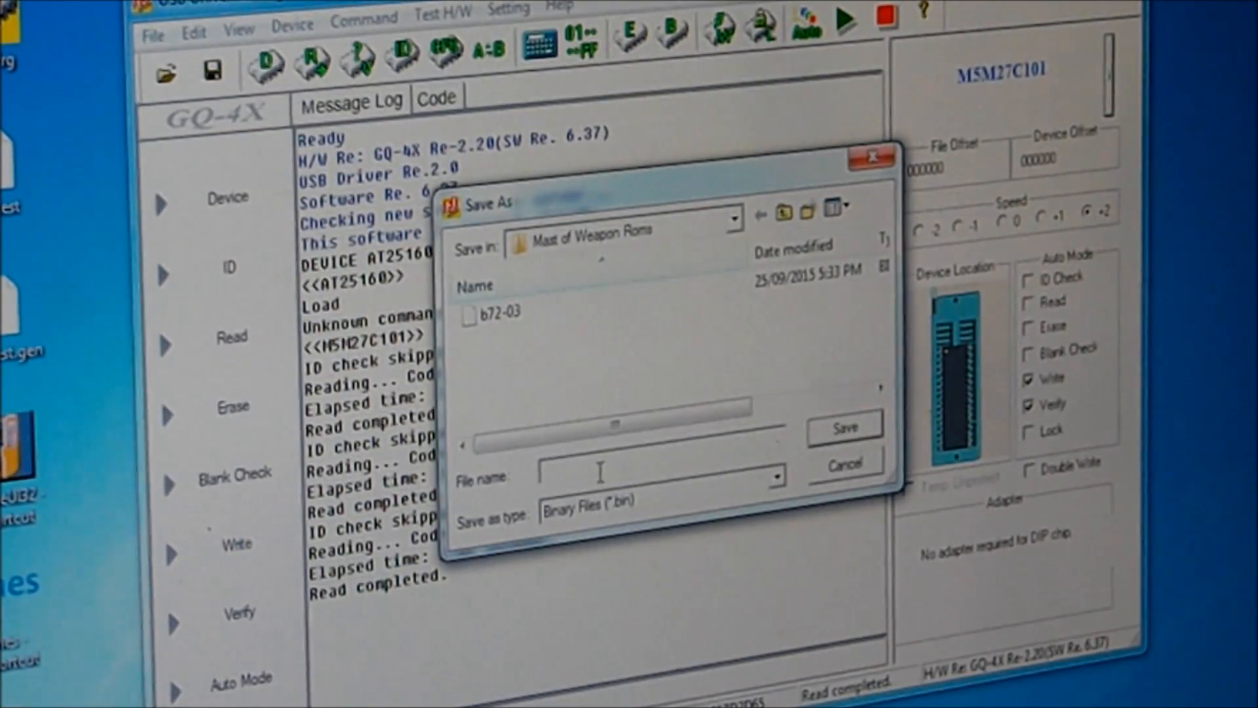
type("b7")
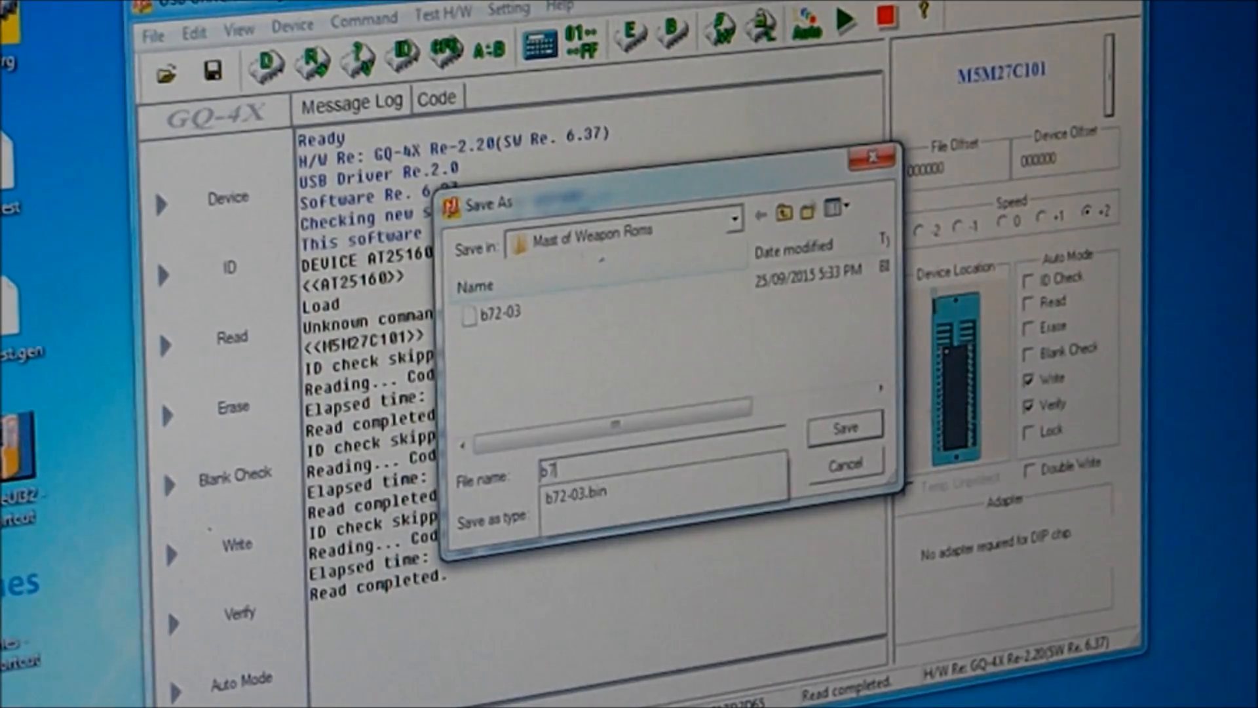
type("2-04")
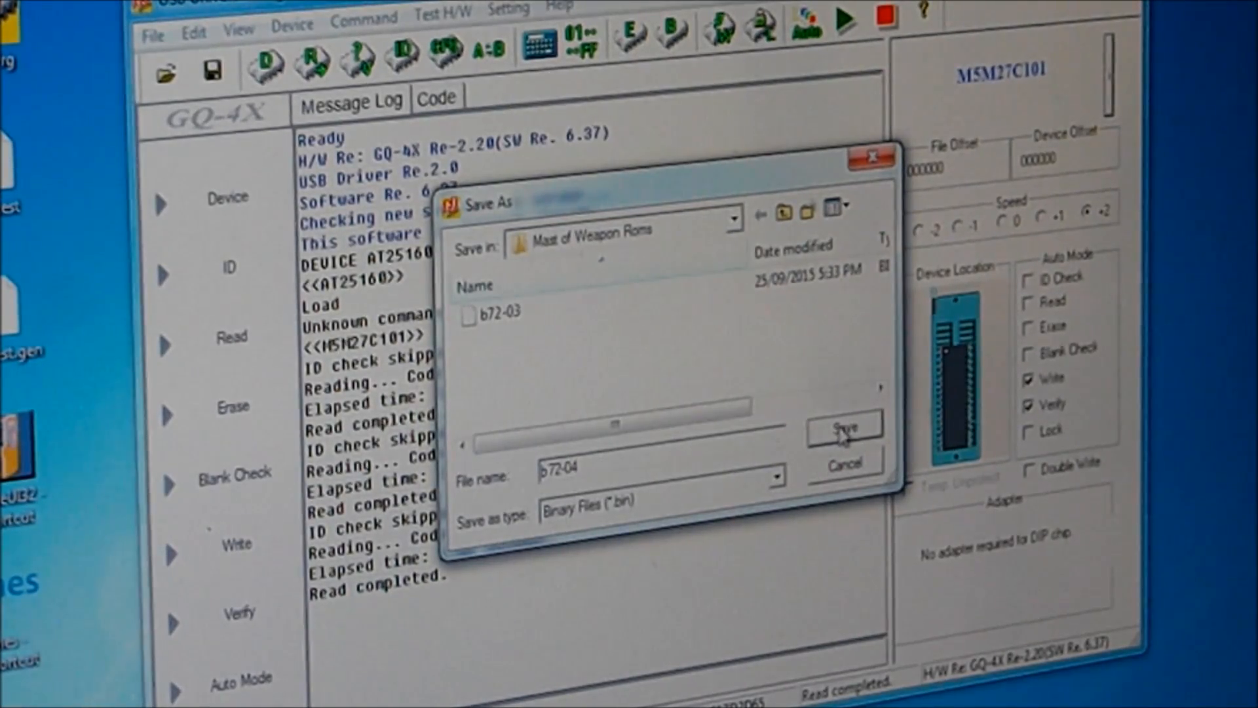
left_click(842, 425)
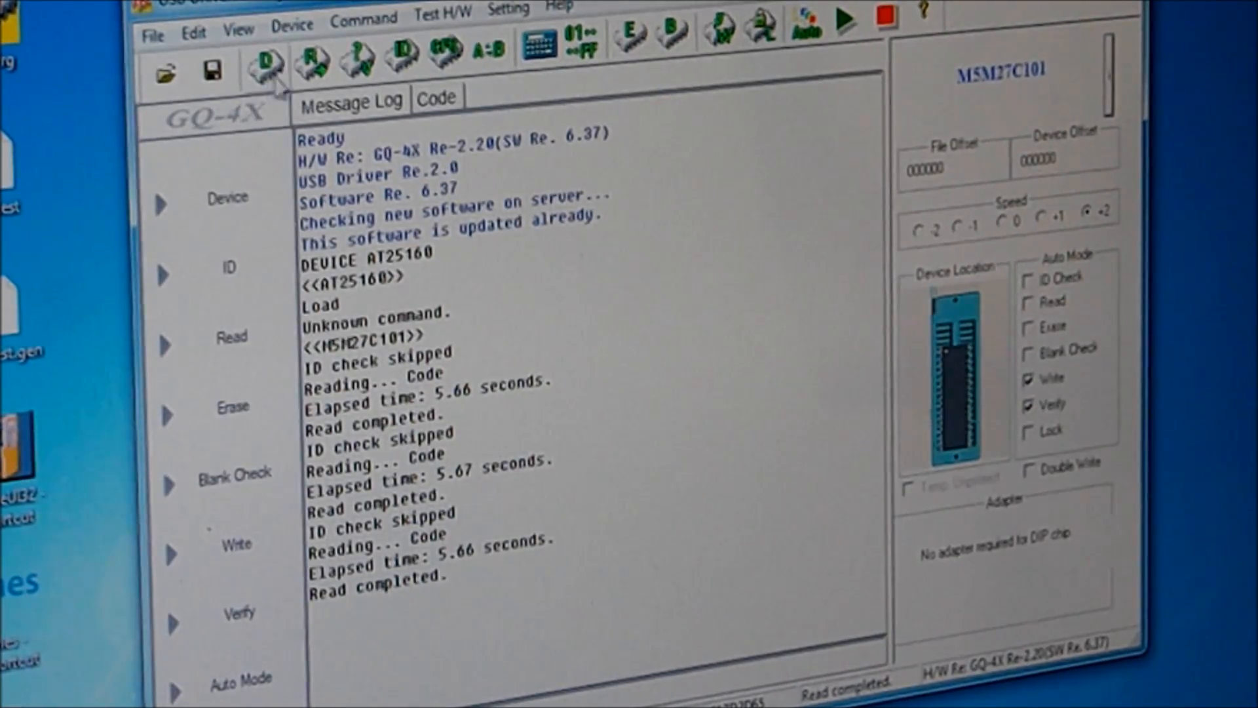
left_click(152, 34)
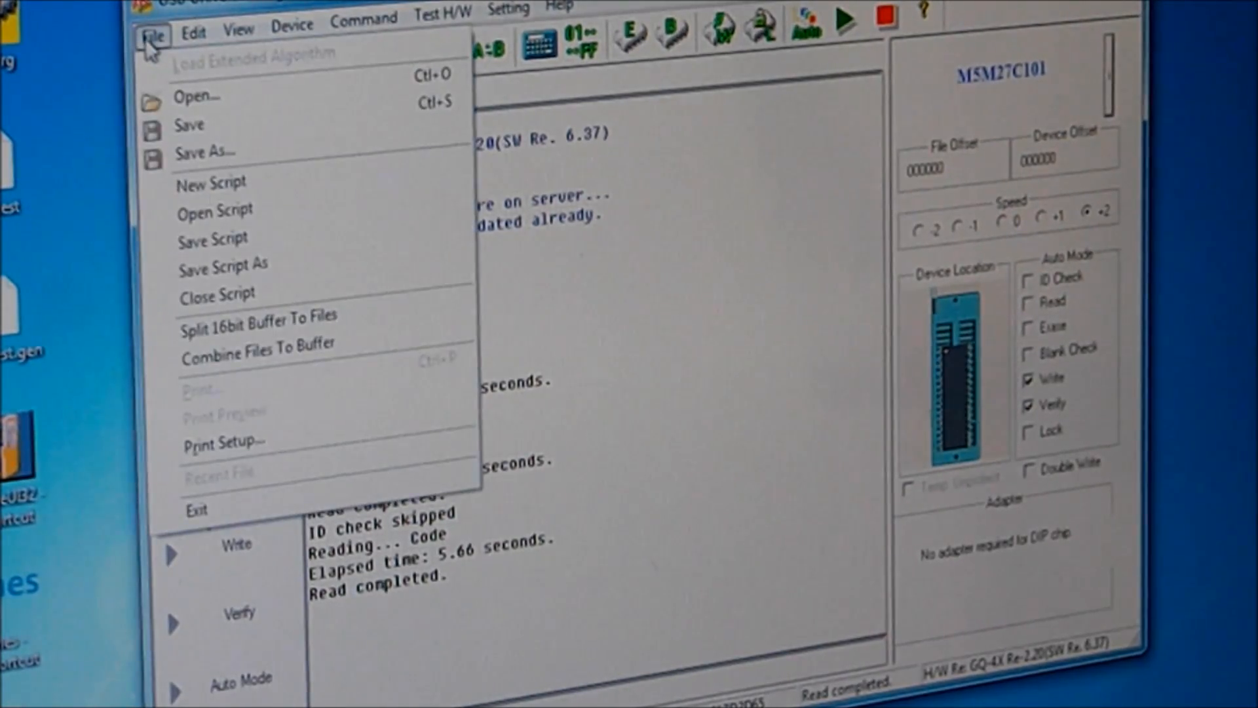
left_click(194, 16)
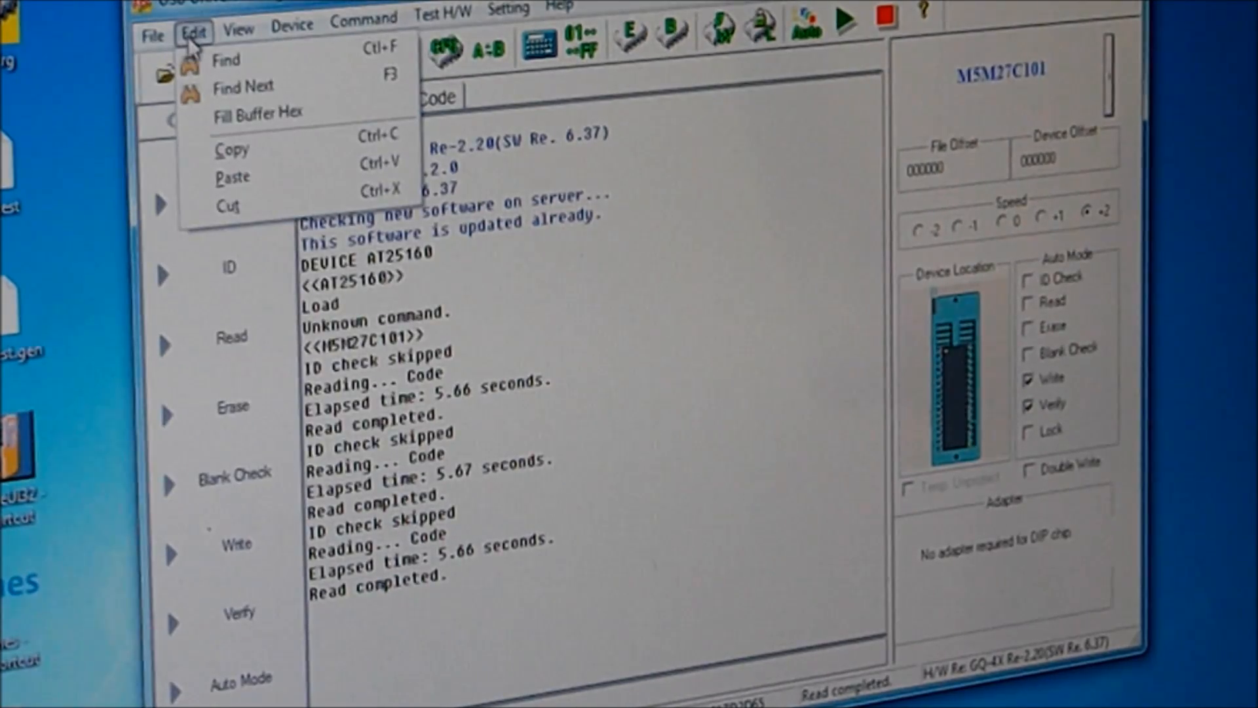
left_click(291, 23)
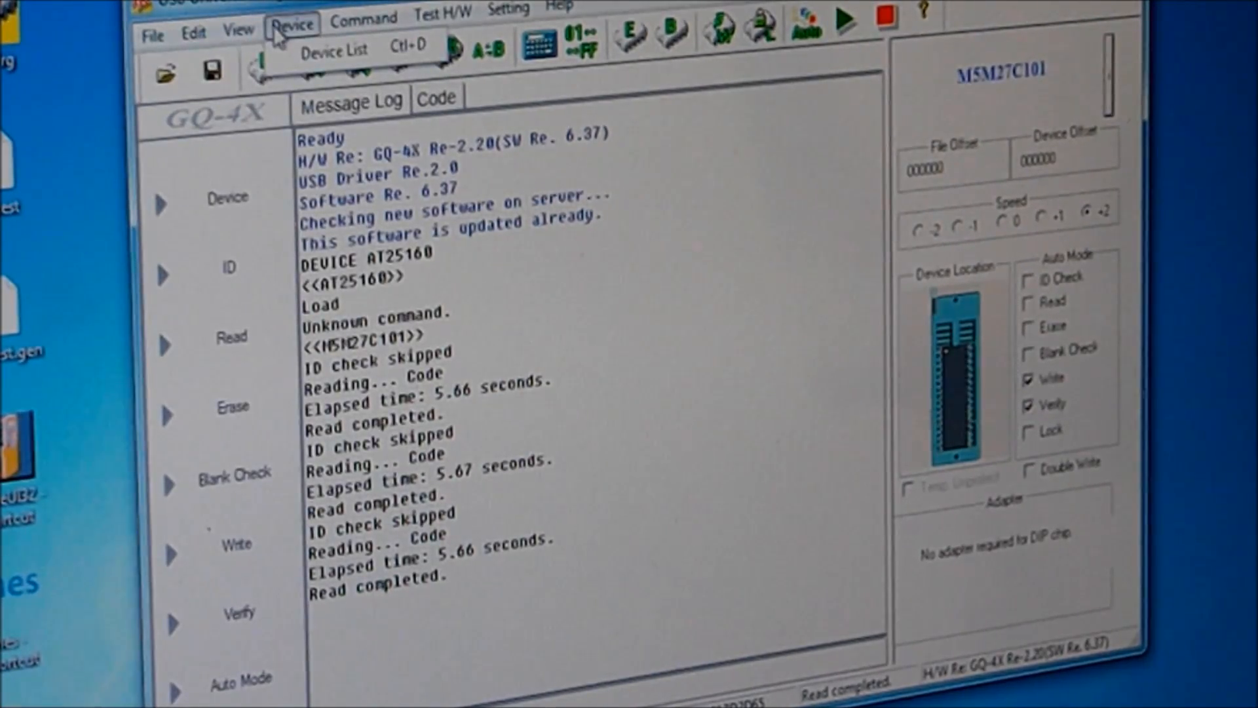
left_click(293, 22)
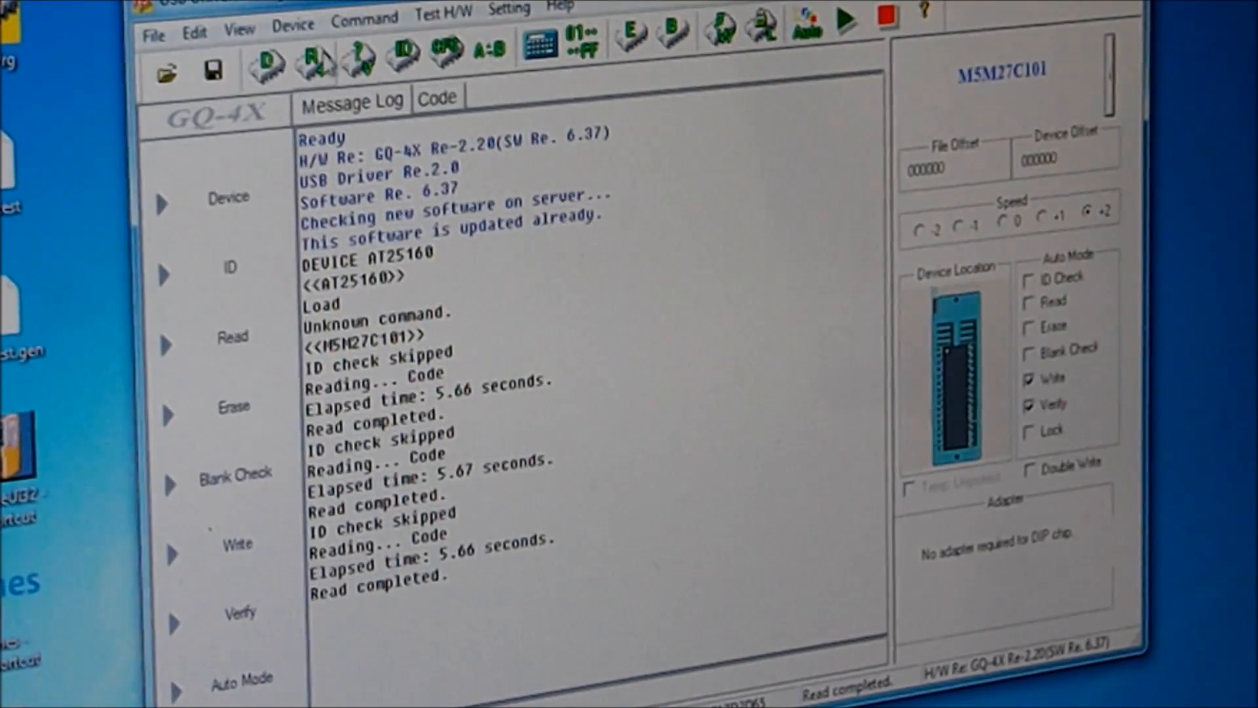
Read the newly inserted EPROM into the buffer.
left_click(312, 65)
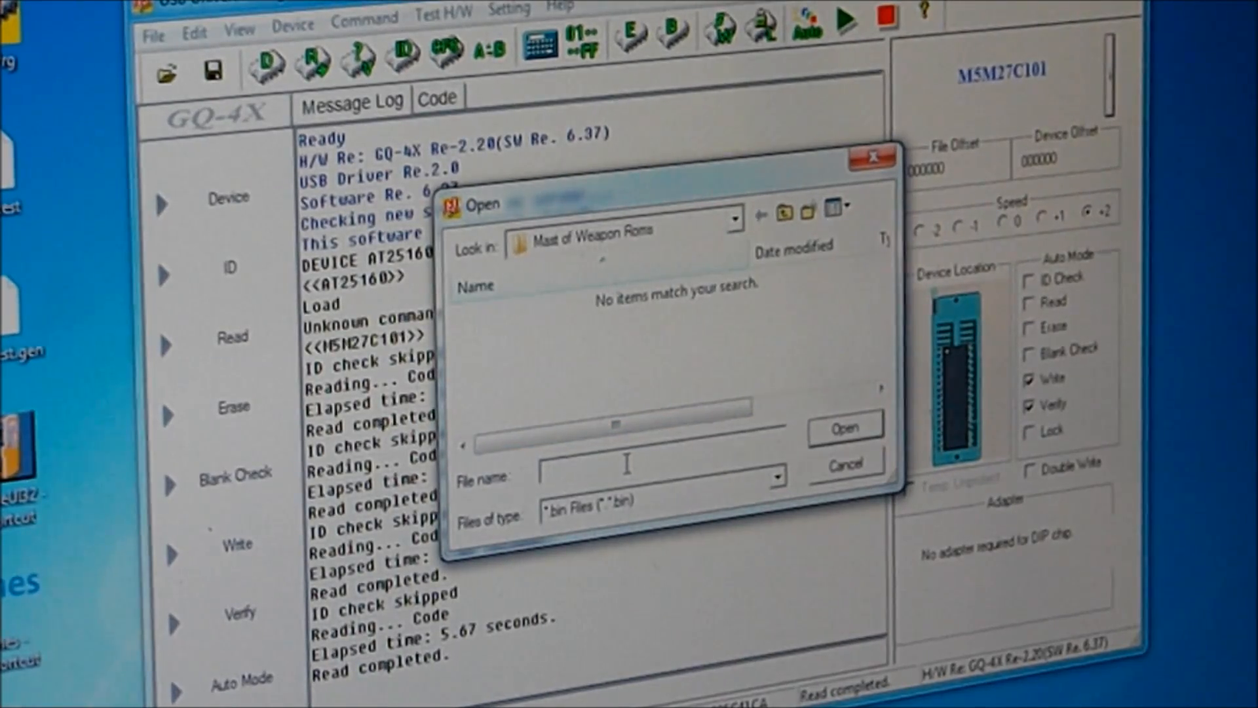
Save the fourth read's data as b72-06 in the Mast of Weapon Roms folder.
type("b72-06")
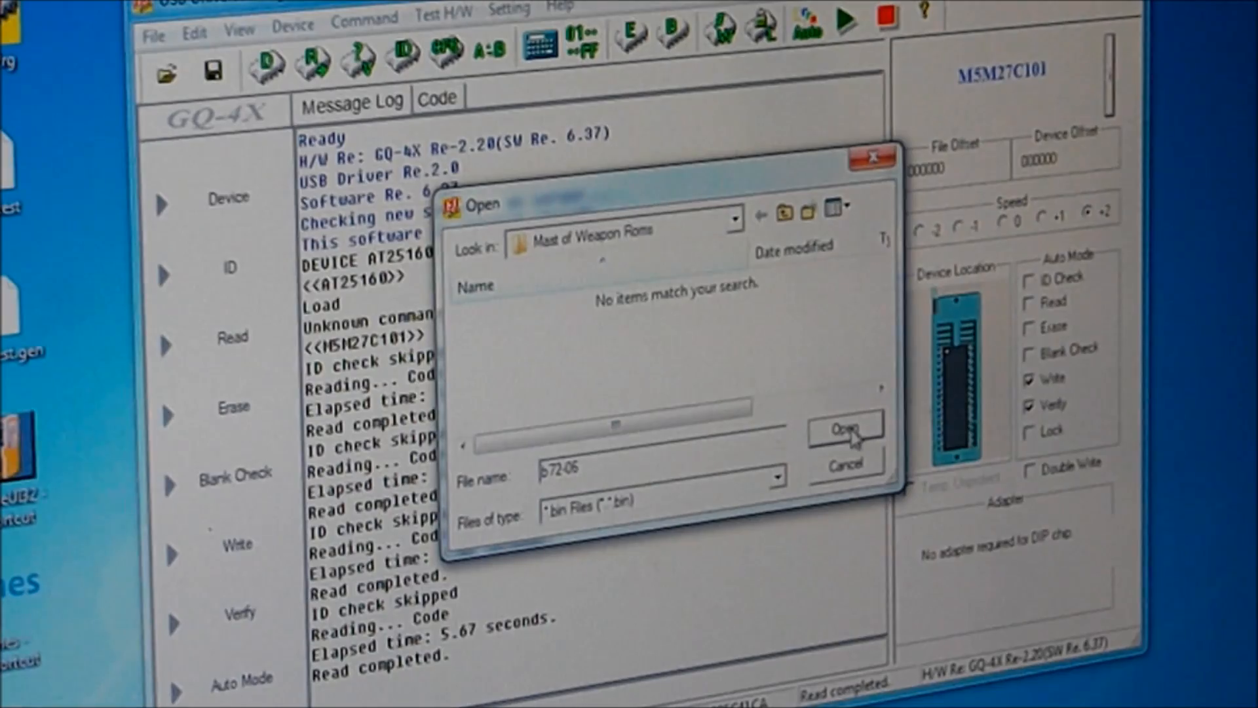
left_click(845, 427)
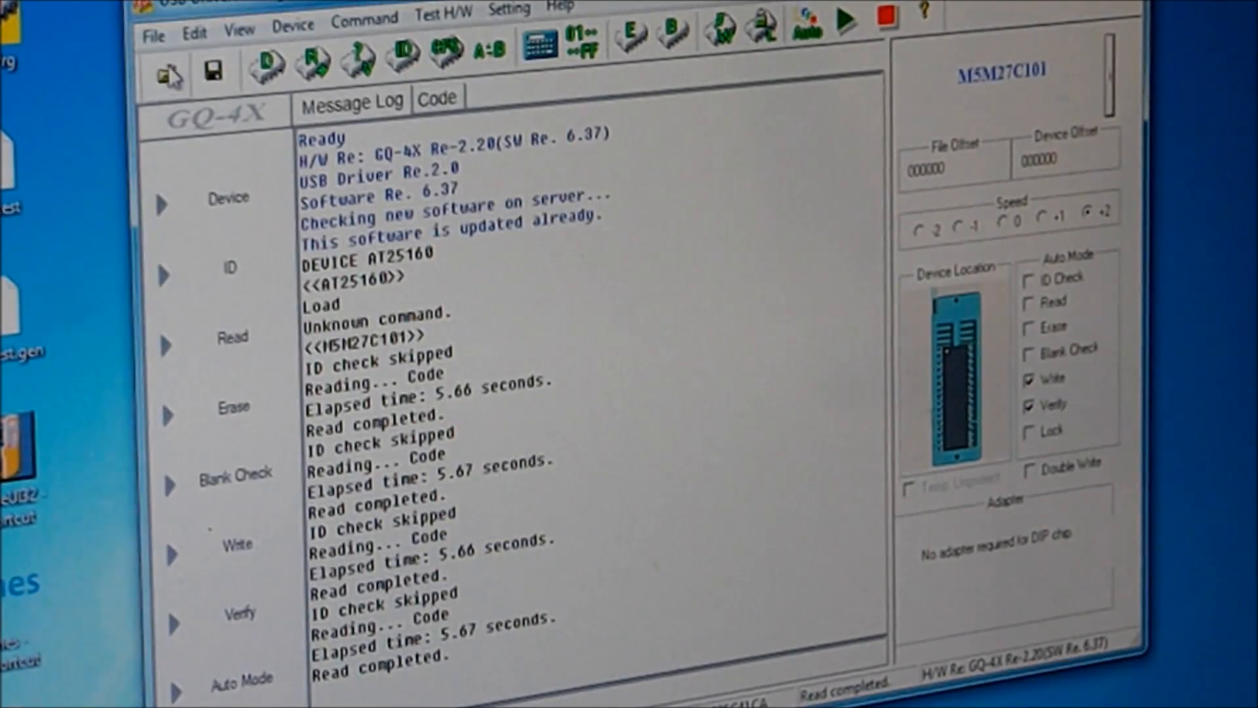
left_click(166, 70)
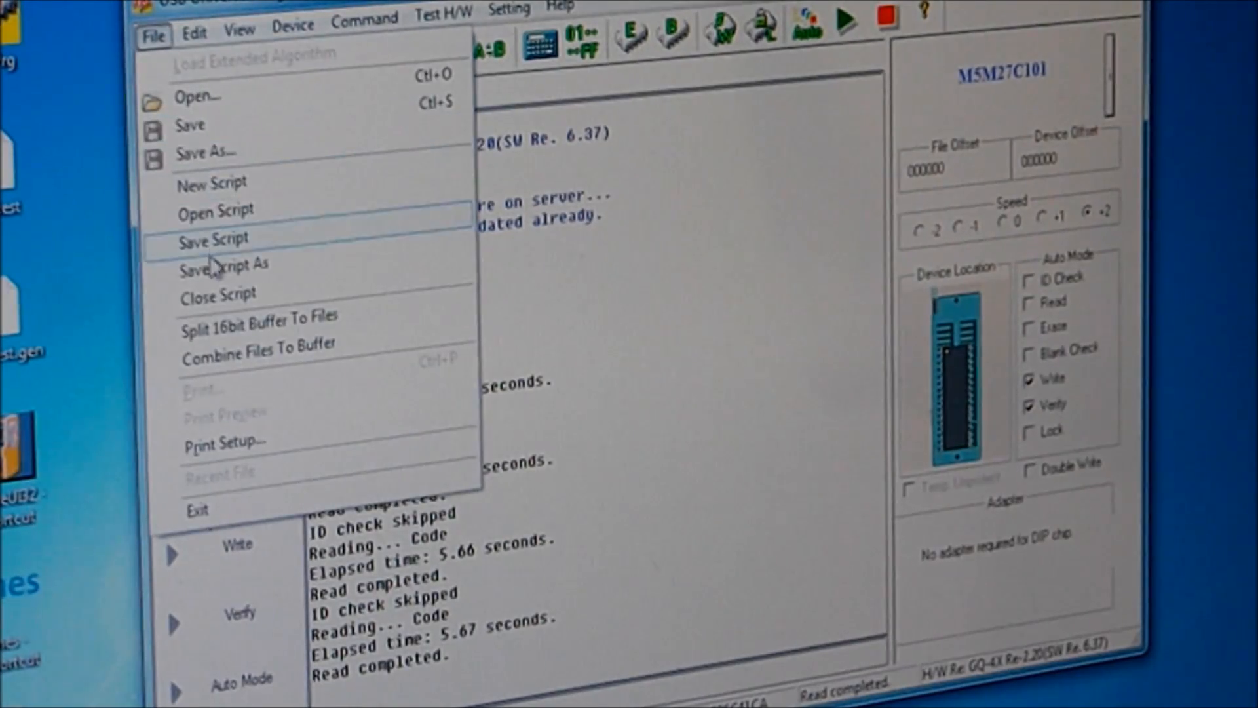
left_click(206, 152)
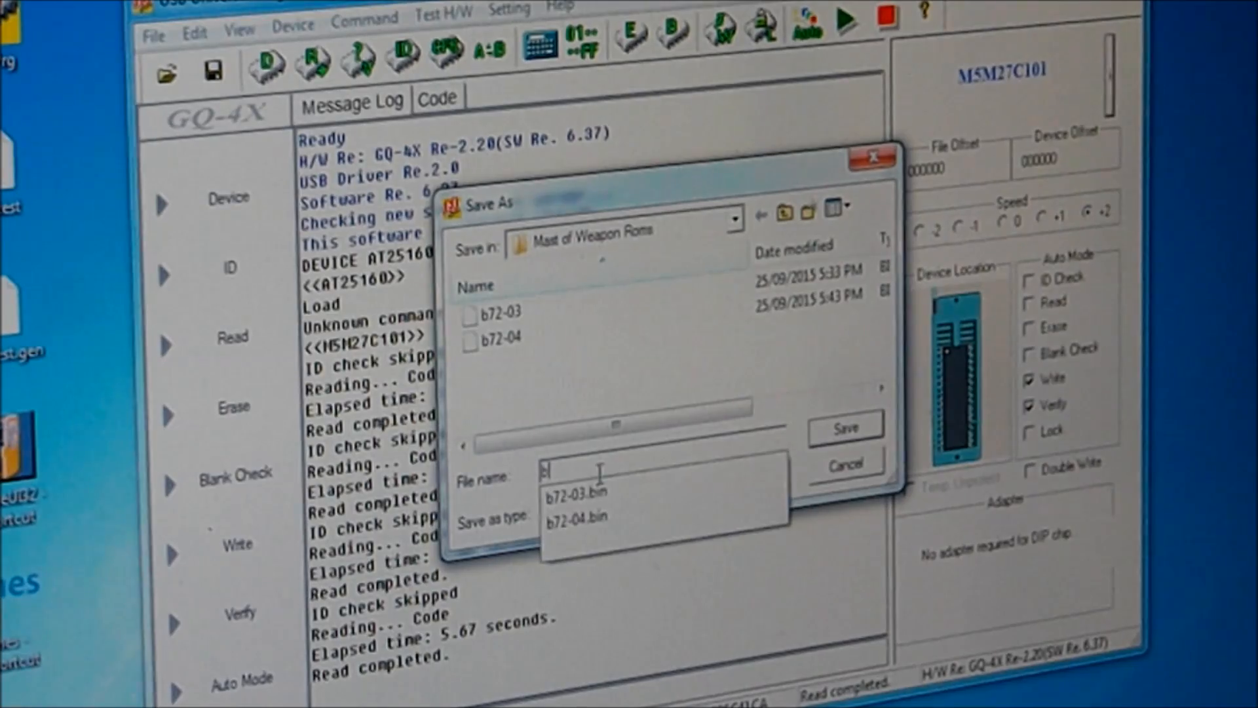
type("b72-06")
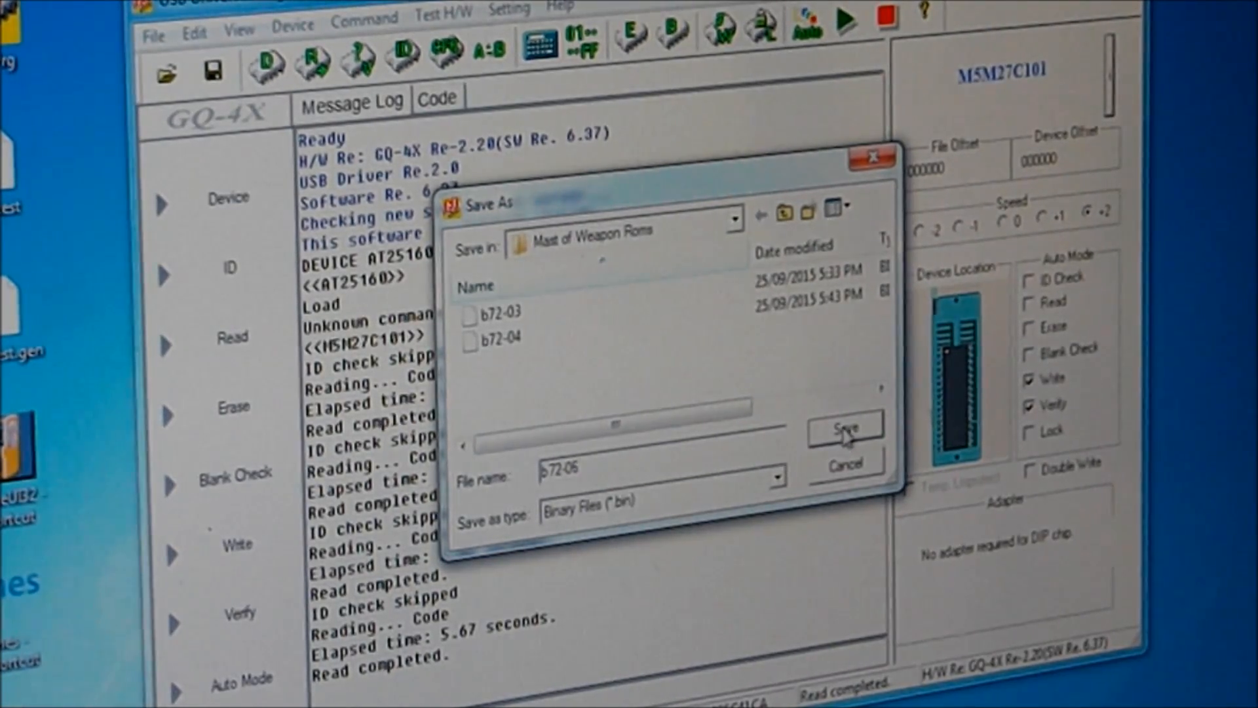
left_click(844, 427)
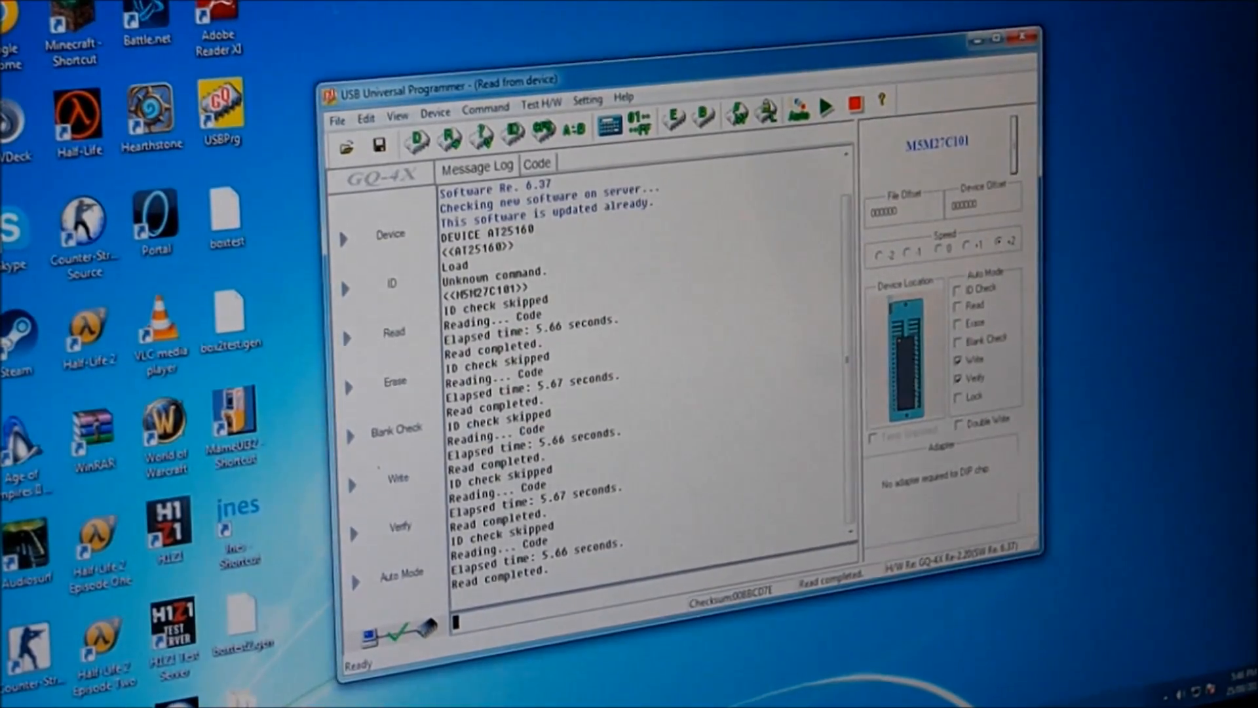
Start a Save As for the new read and begin entering the next b72 file name.
left_click(337, 119)
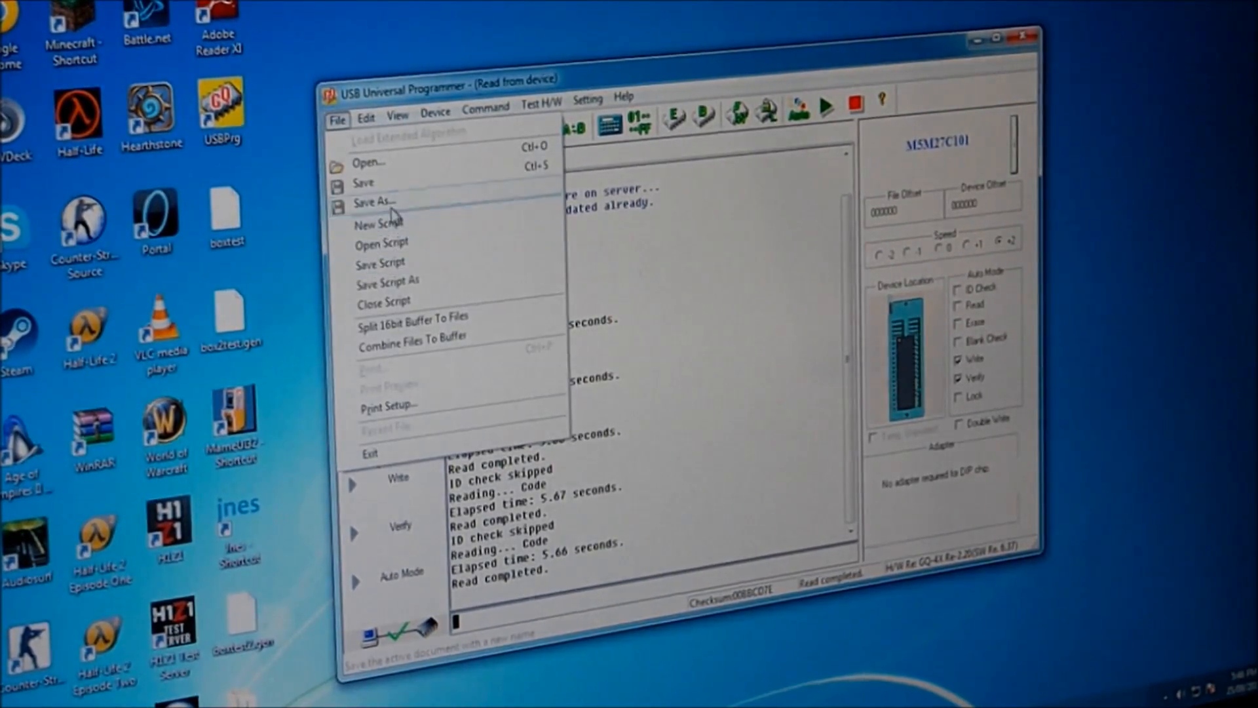
left_click(373, 202)
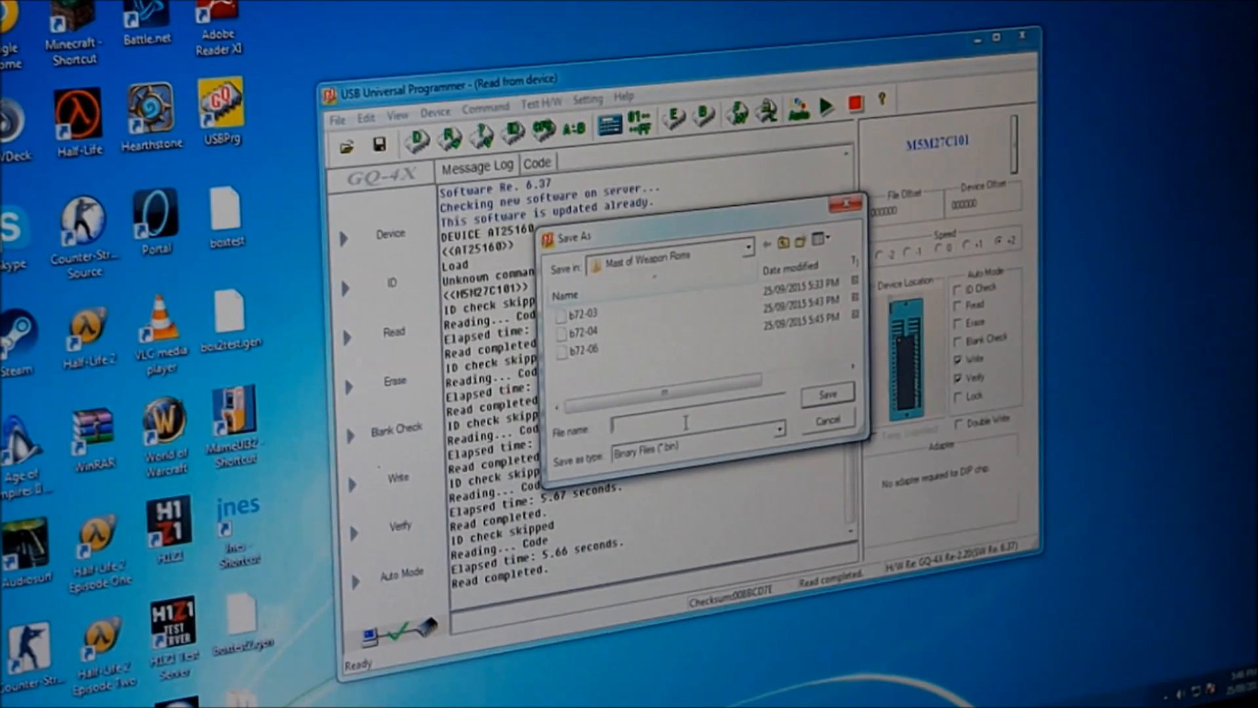
type("b7")
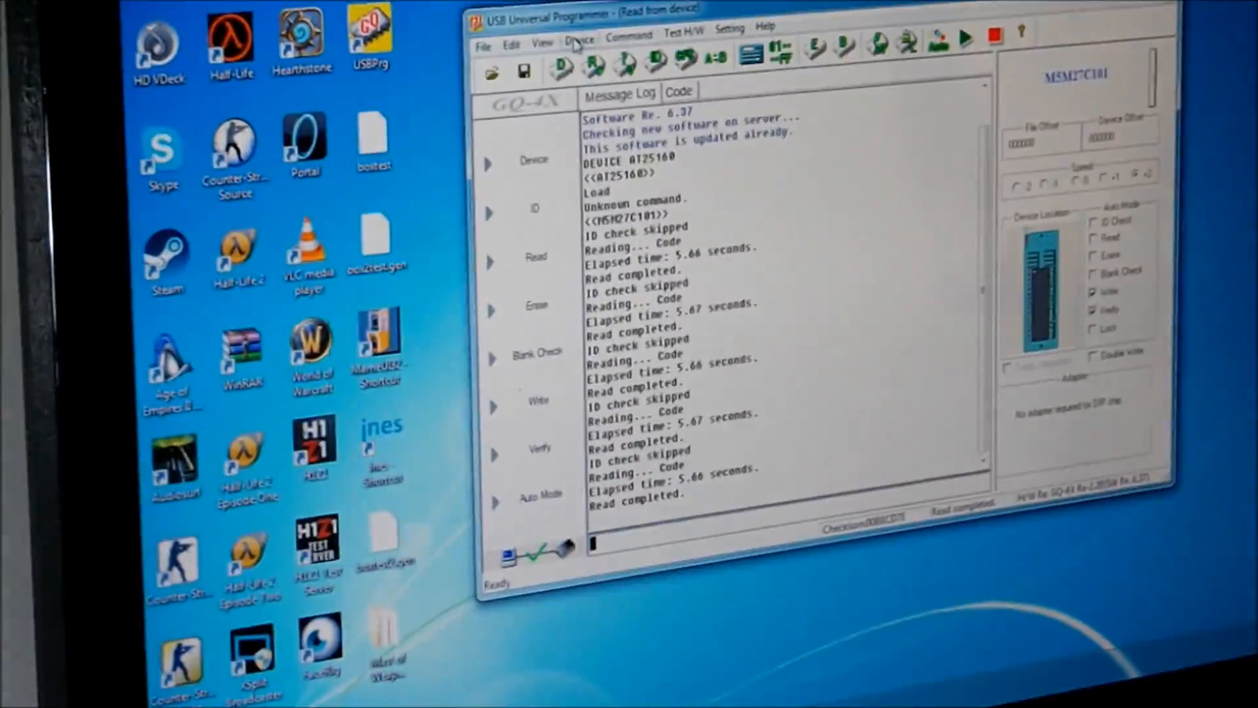
Search the Device List for 27c512 and select 27C512 as the target chip.
left_click(581, 36)
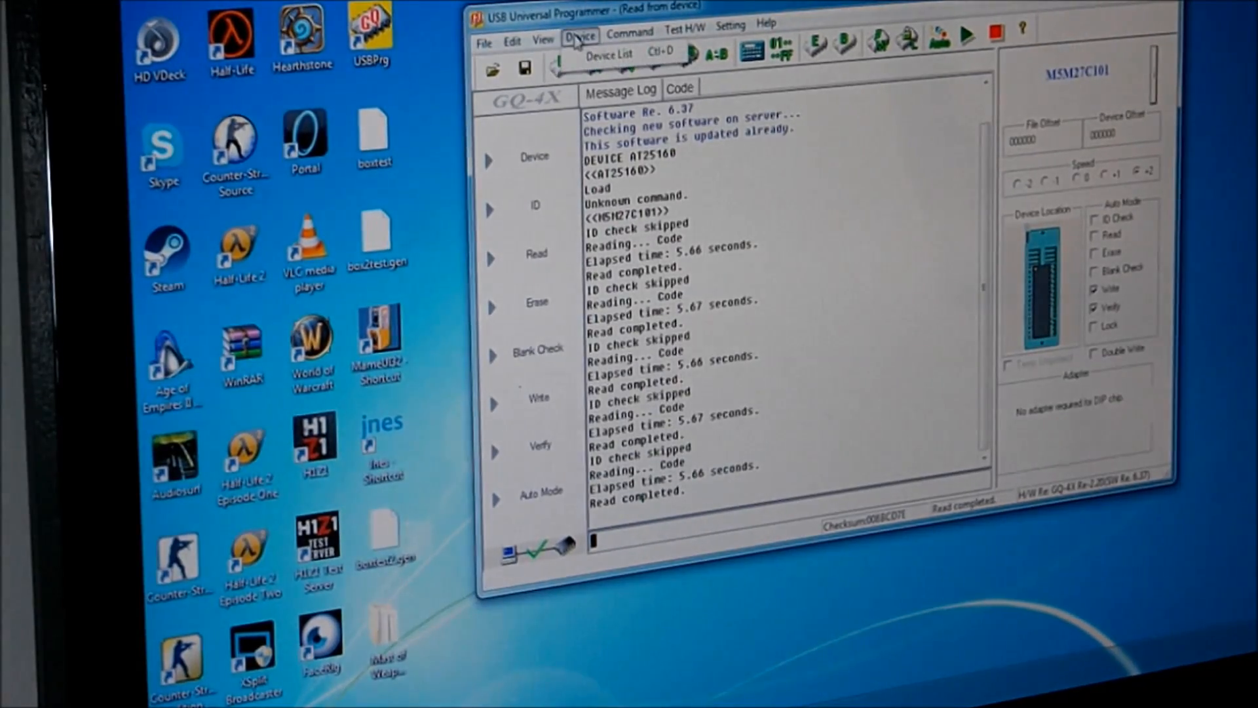
left_click(610, 53)
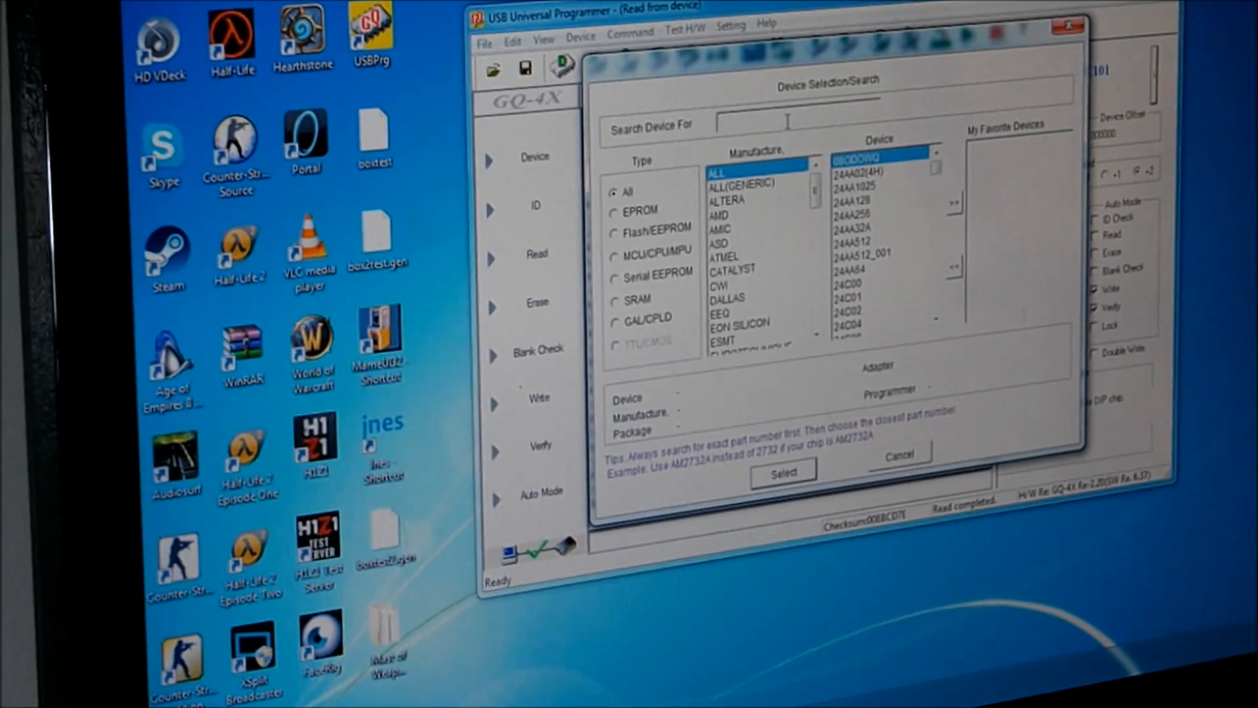
type("27c512")
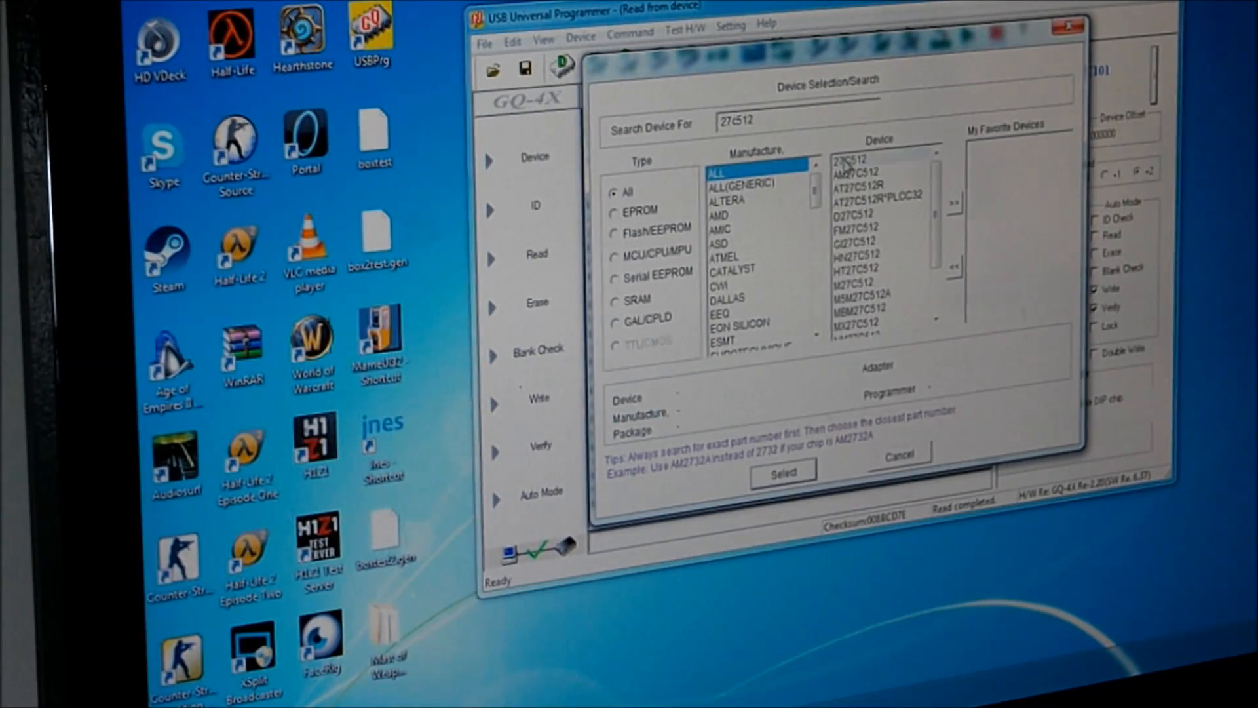
left_click(852, 160)
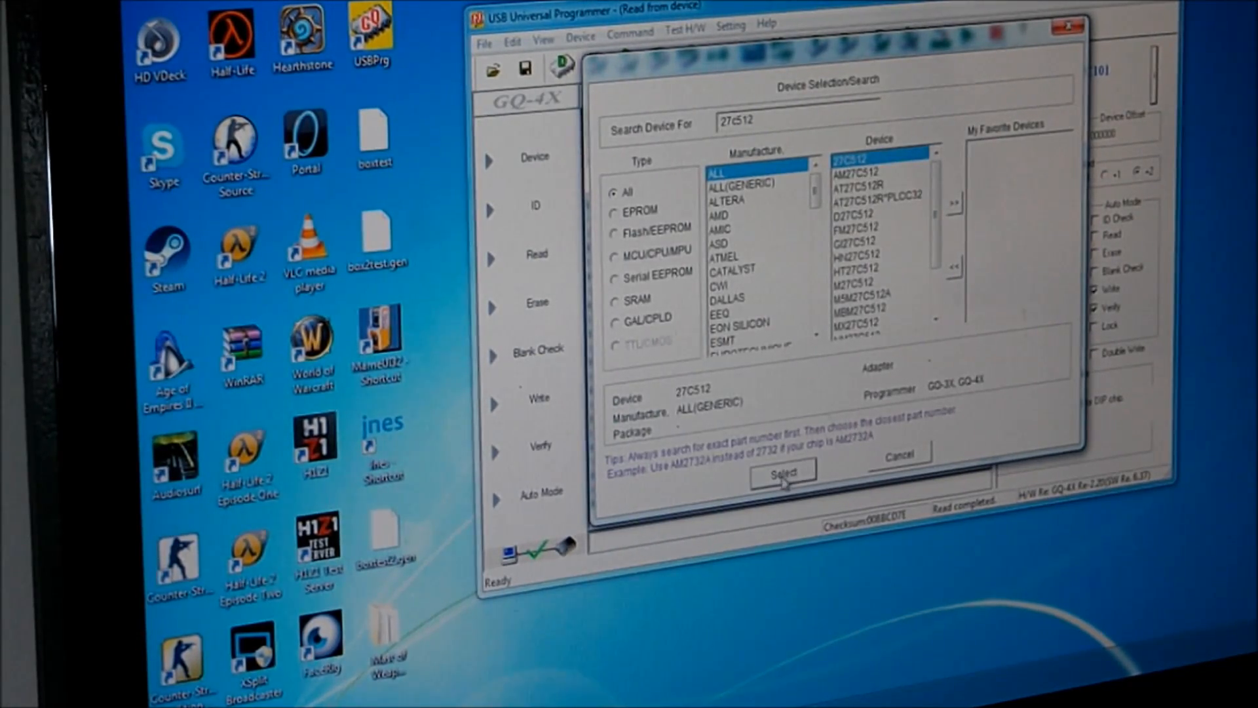
left_click(781, 471)
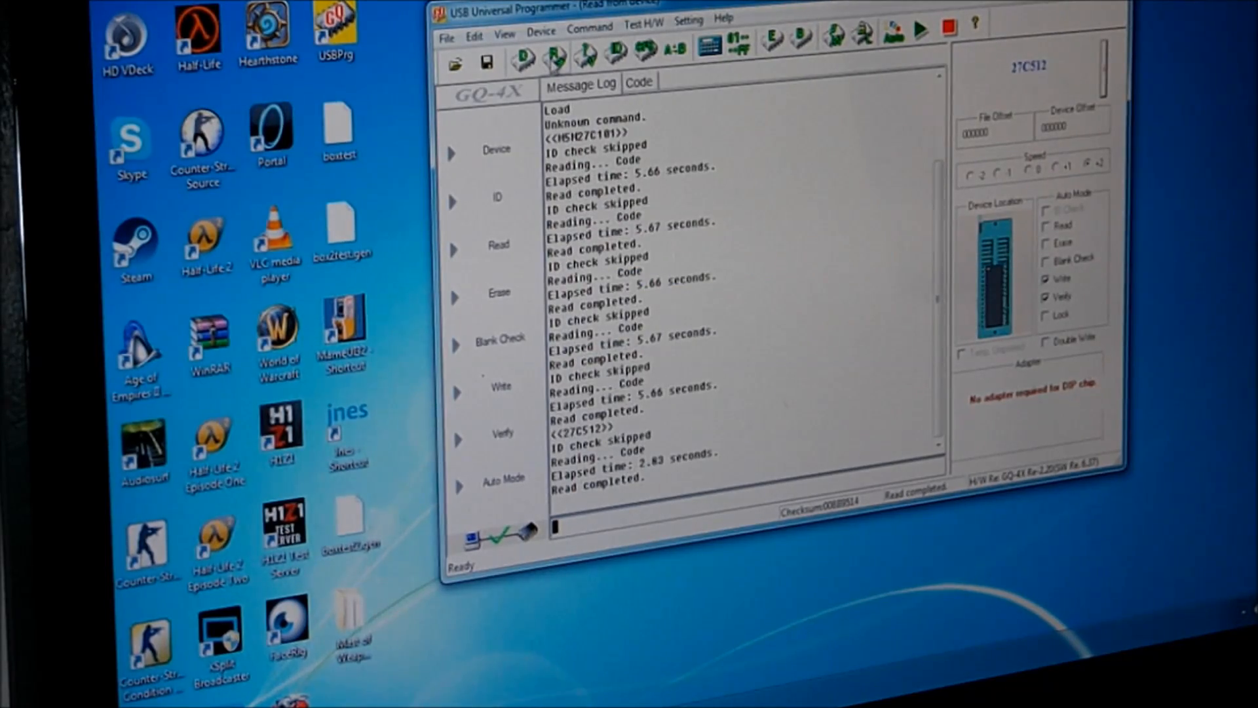
Check the hex data, then save the 27C512 read as b72-07 in Mast of Weapon Roms.
left_click(639, 81)
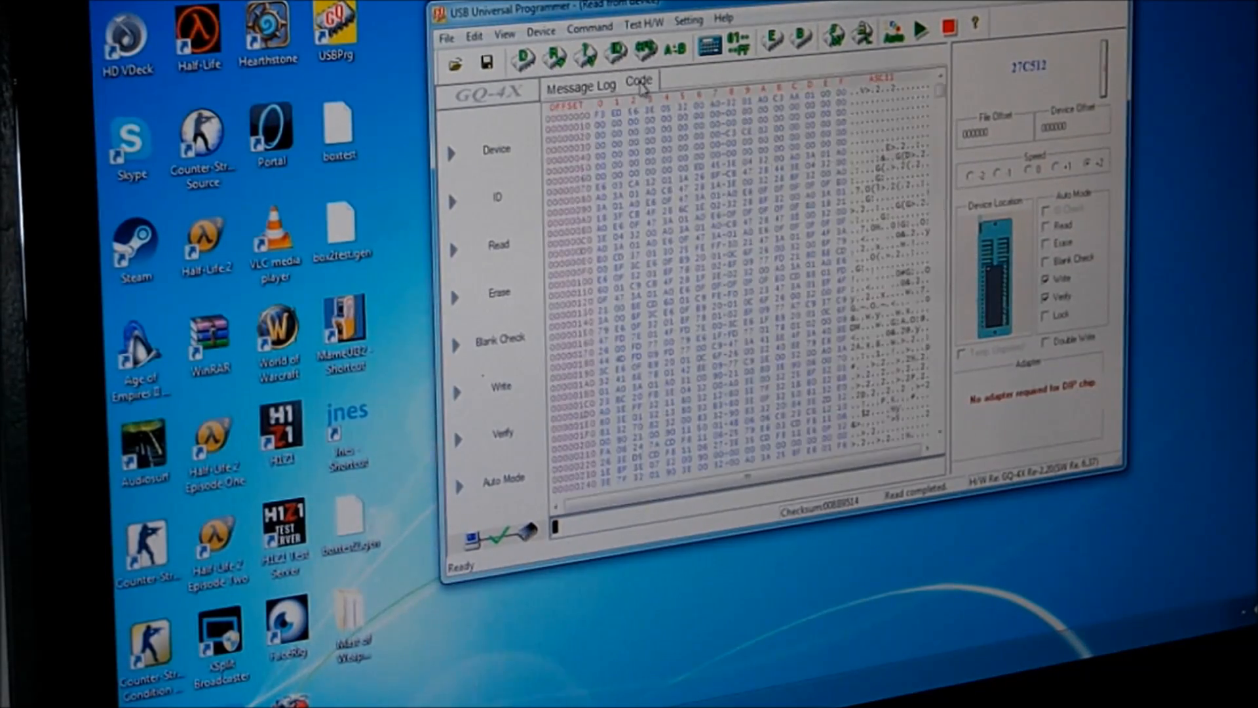
left_click(580, 82)
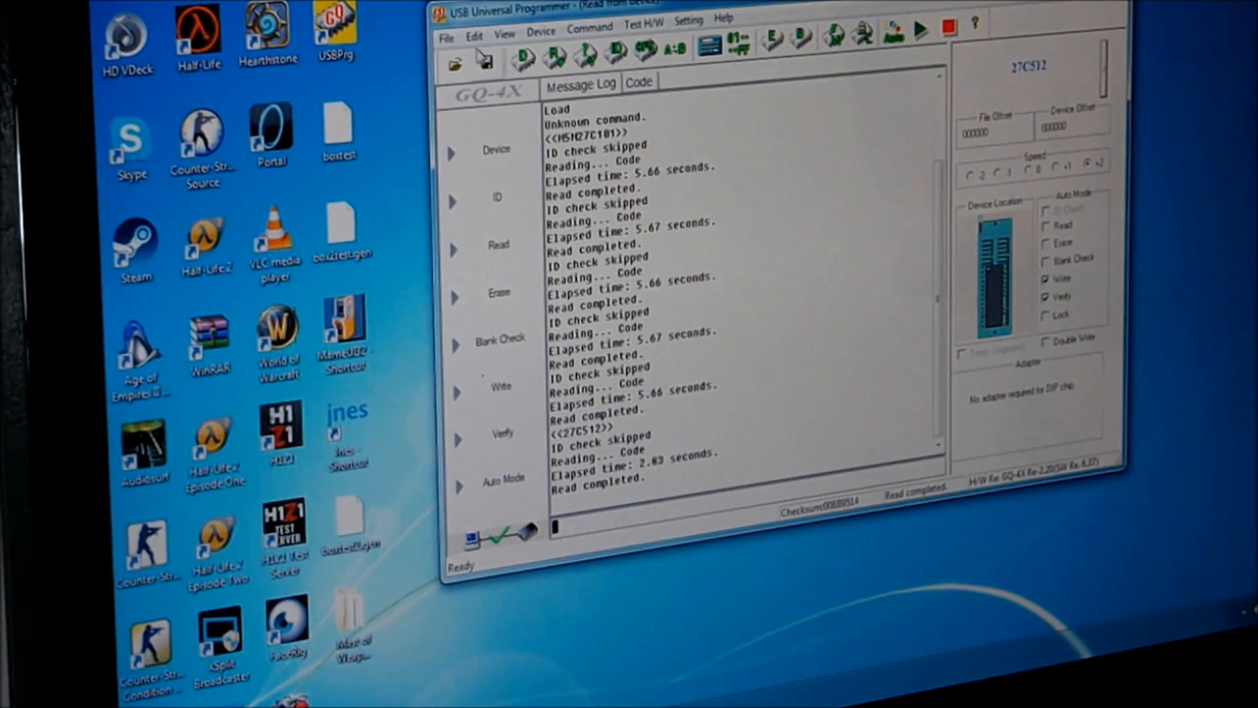
left_click(445, 20)
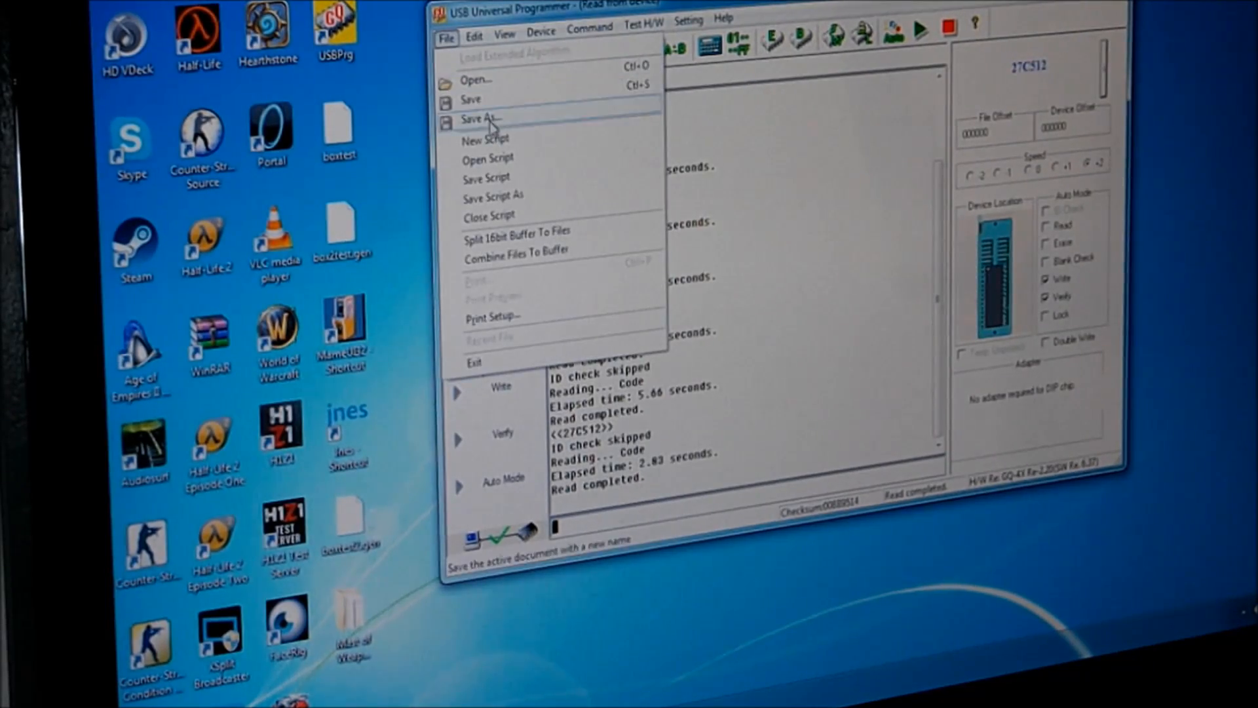
left_click(486, 118)
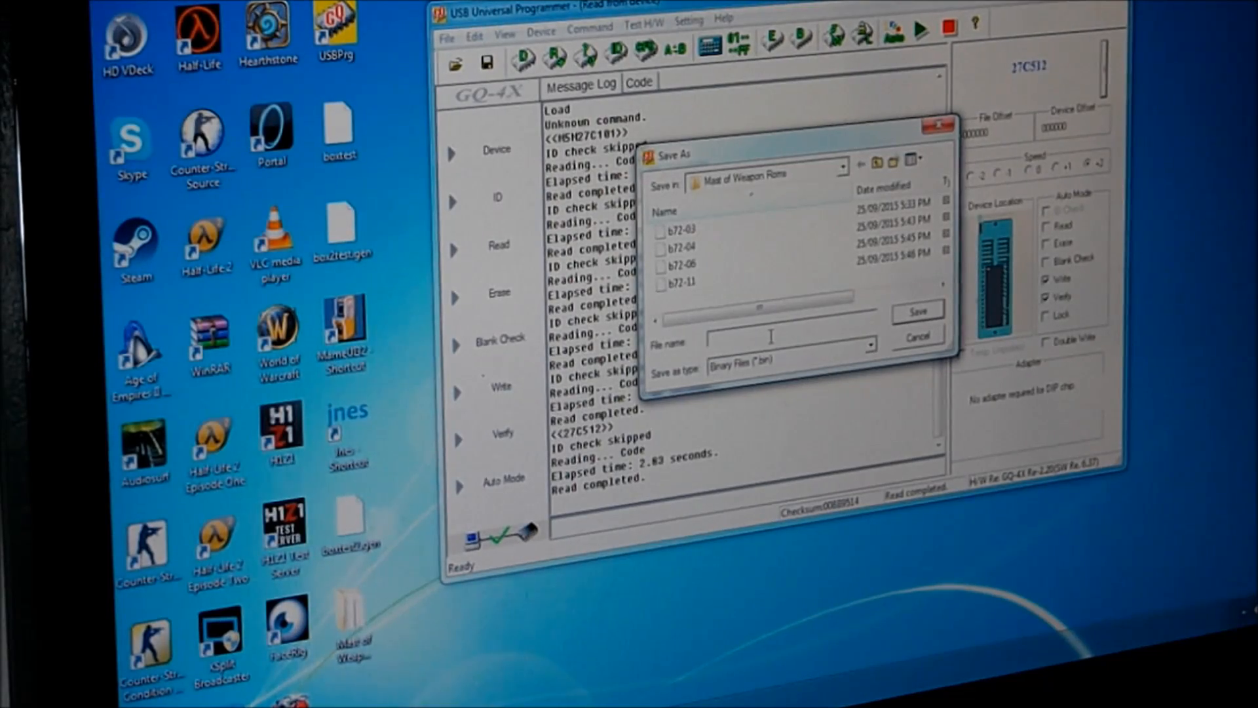
type("b72-")
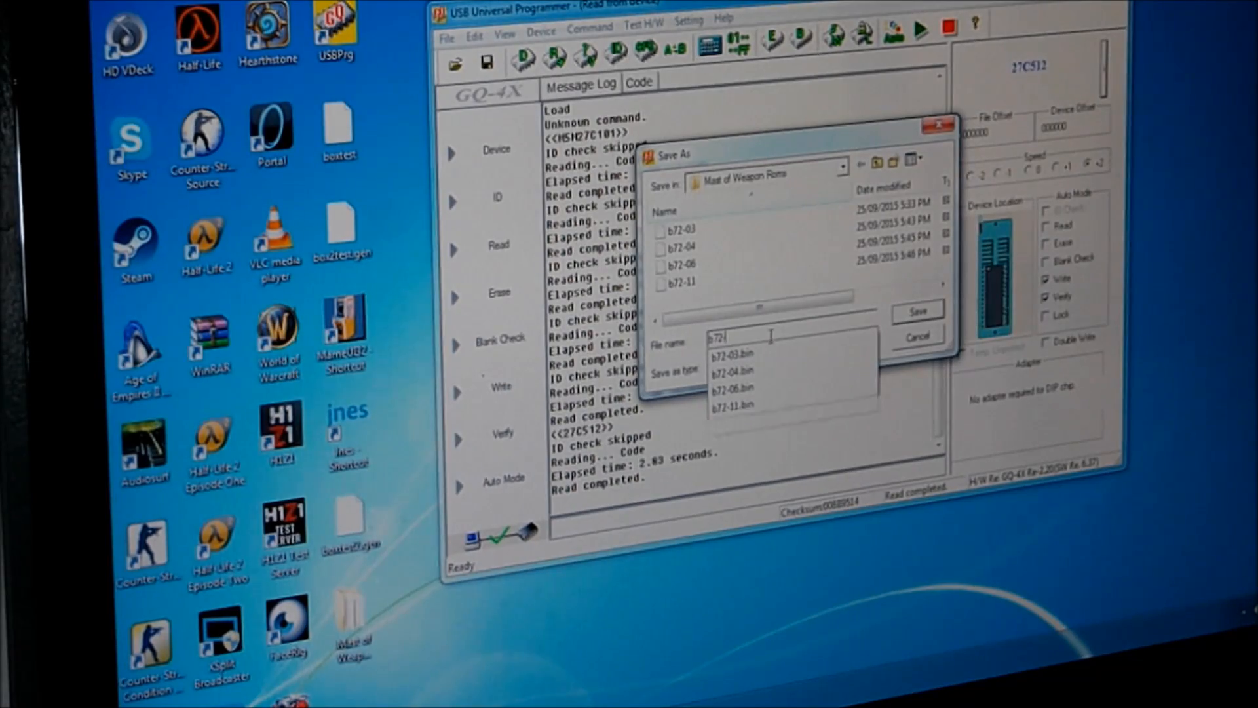
left_click(759, 359)
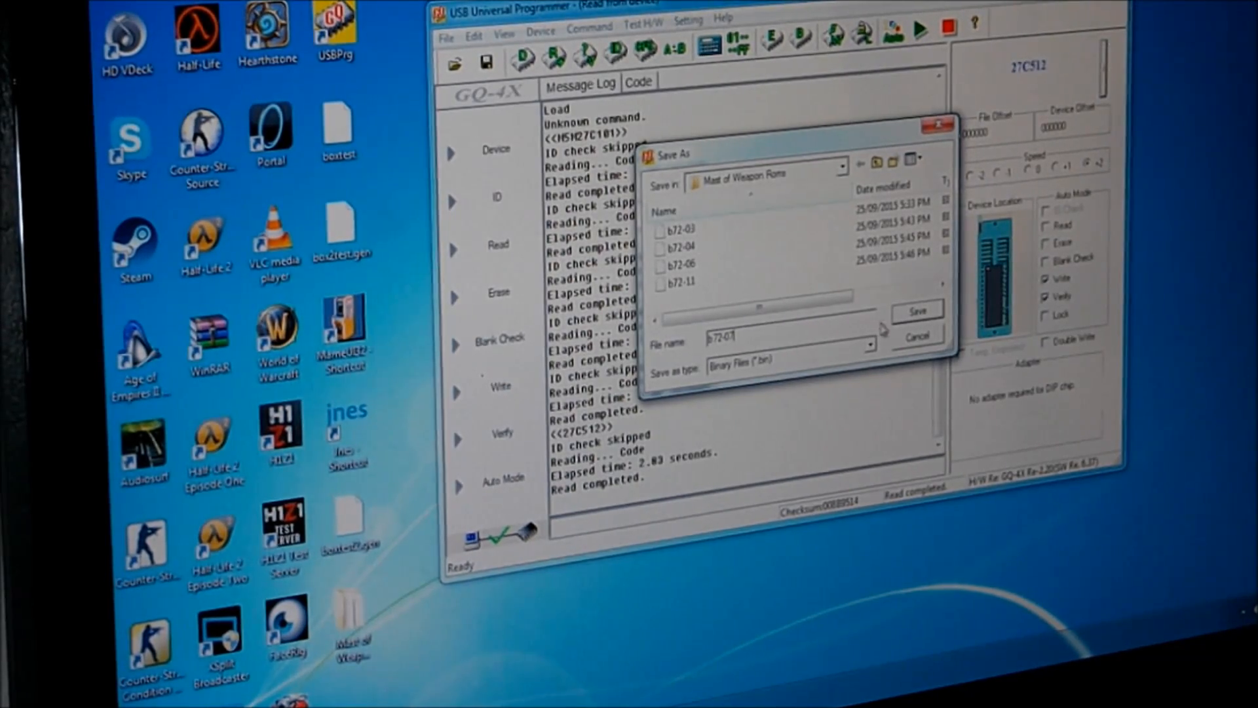
left_click(916, 334)
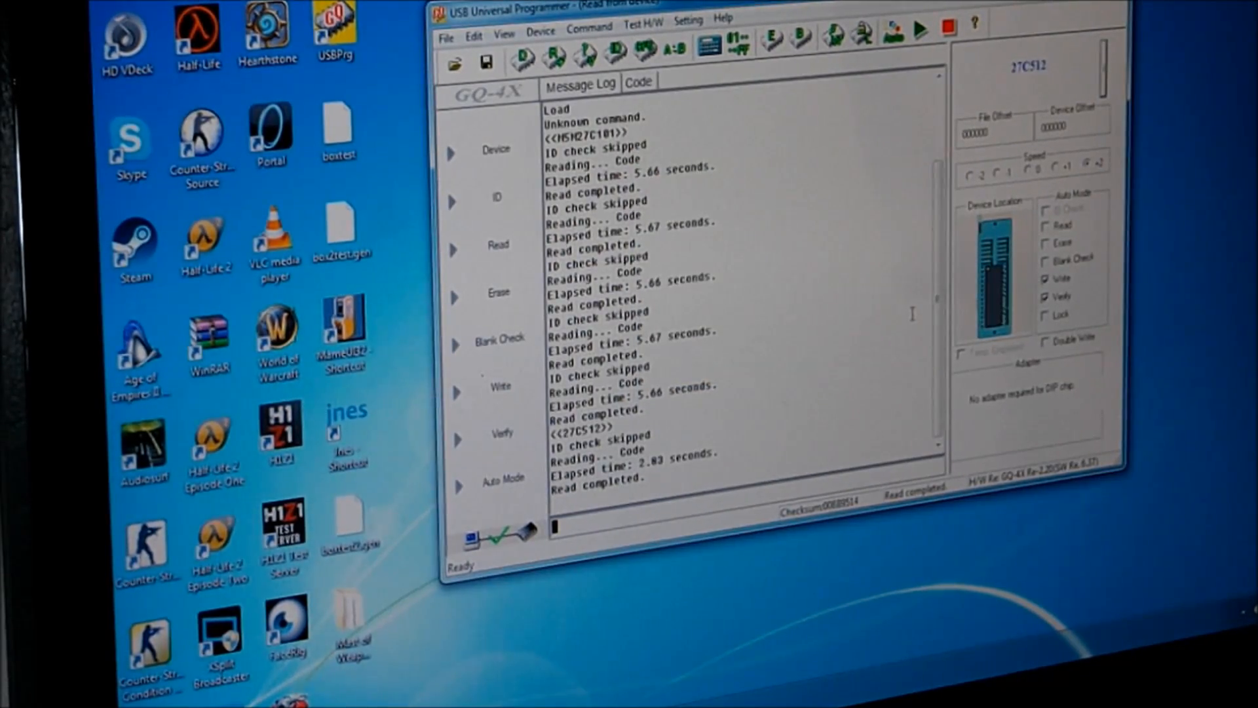